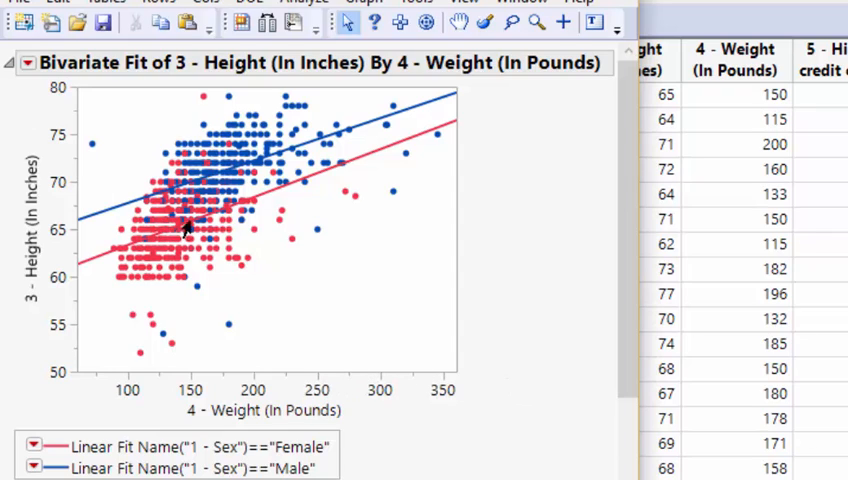
mouse_move(180, 230)
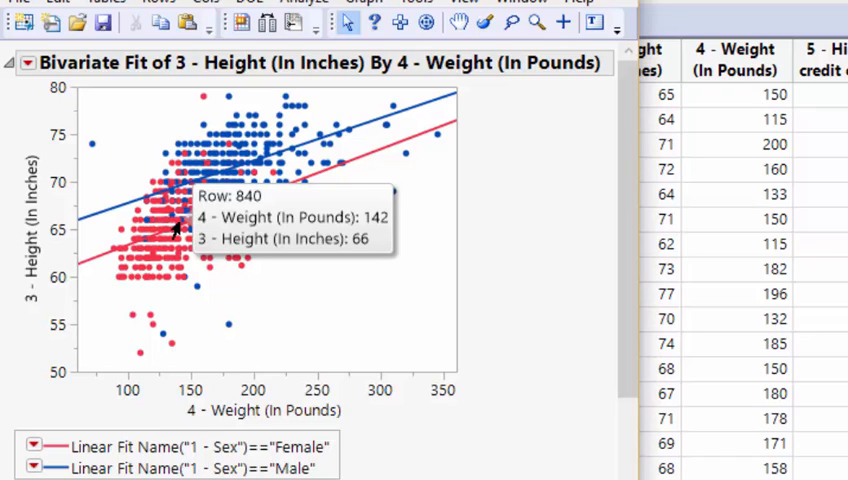
mouse_move(461, 261)
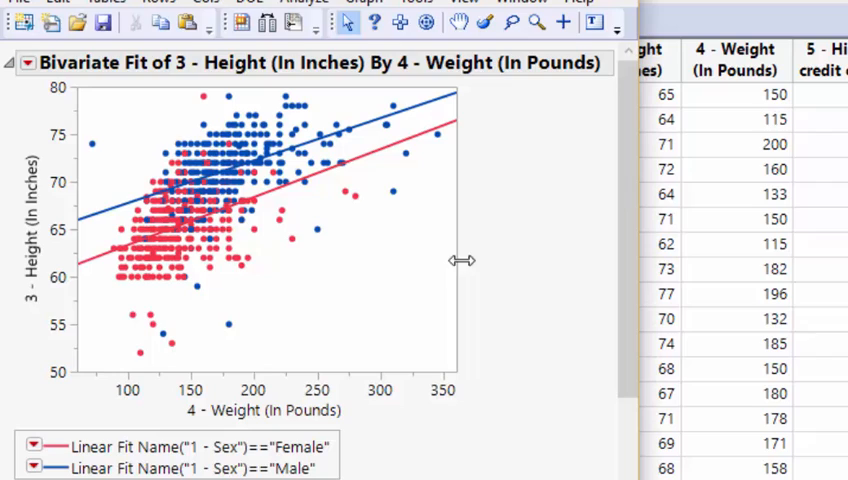
mouse_move(365, 205)
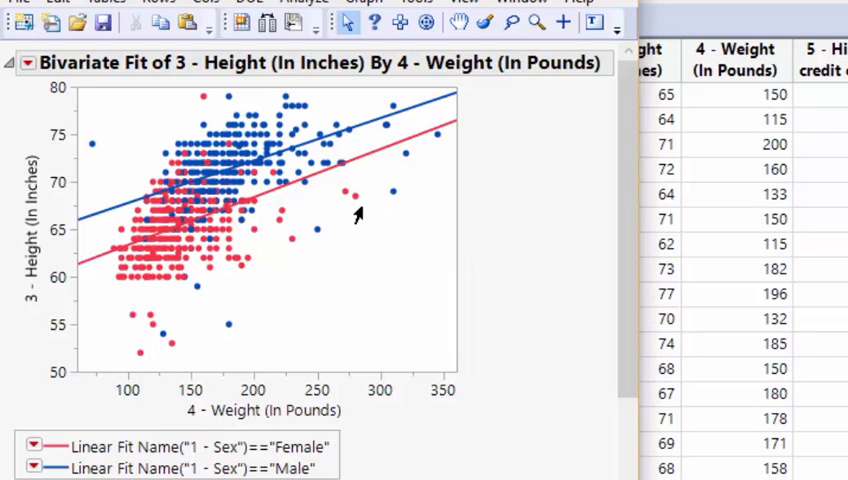
mouse_move(95, 310)
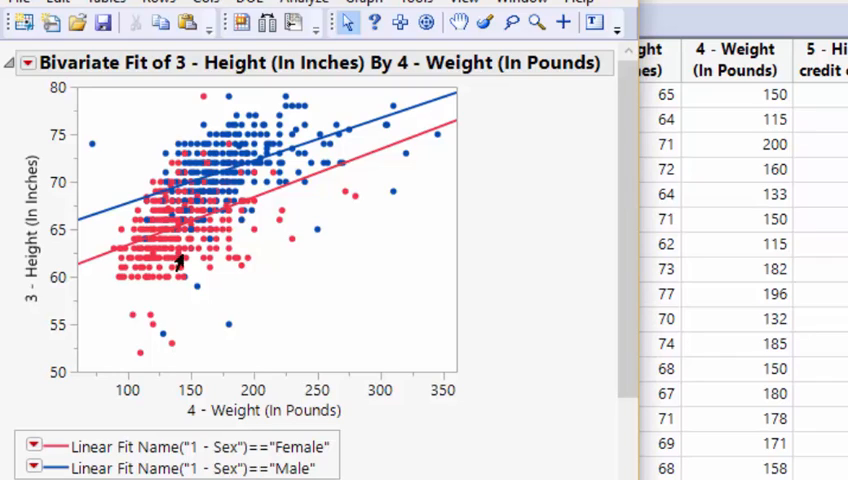
mouse_move(442, 140)
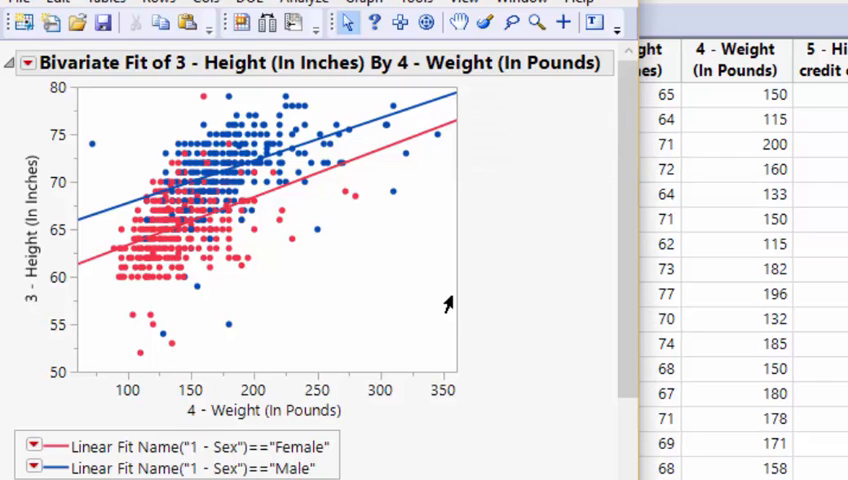
mouse_move(432, 357)
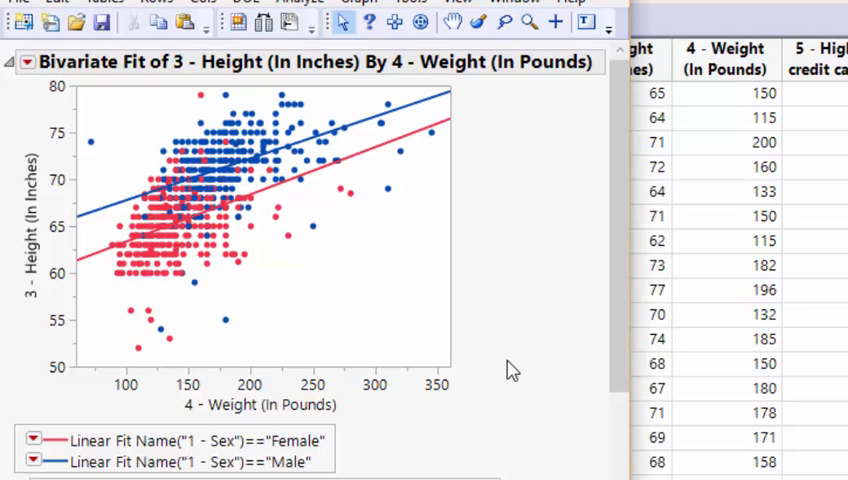
mouse_move(388, 315)
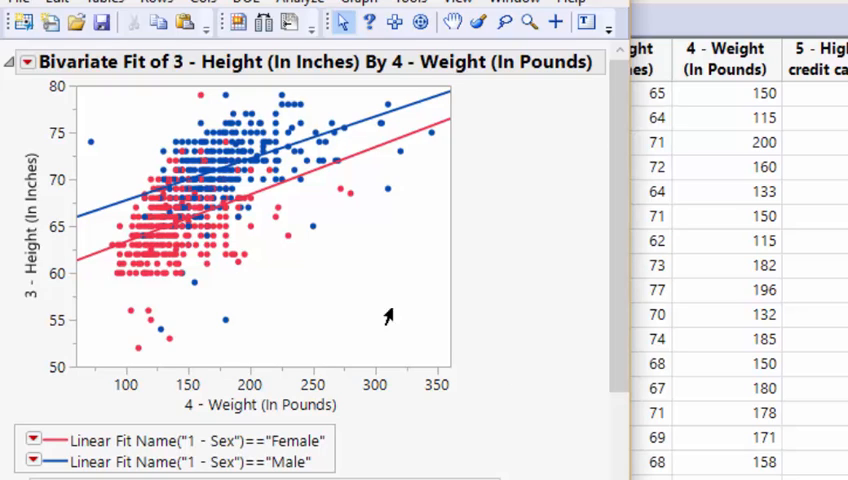
mouse_move(235, 175)
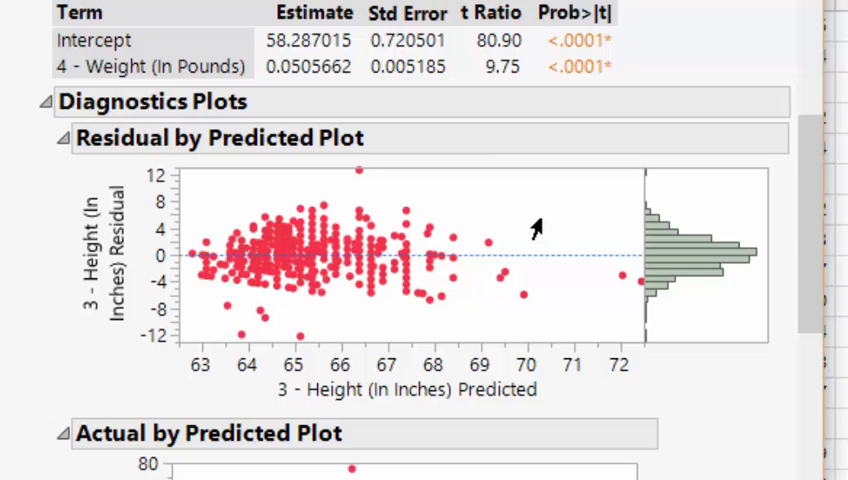
mouse_move(226, 335)
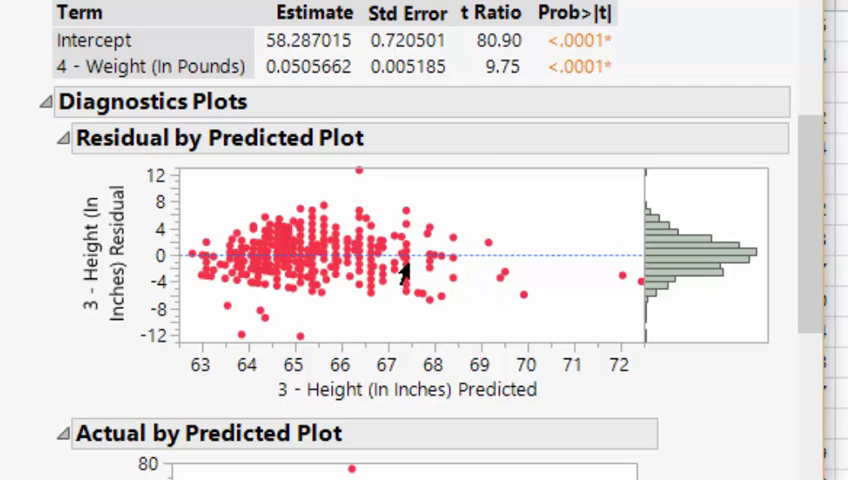
mouse_move(290, 280)
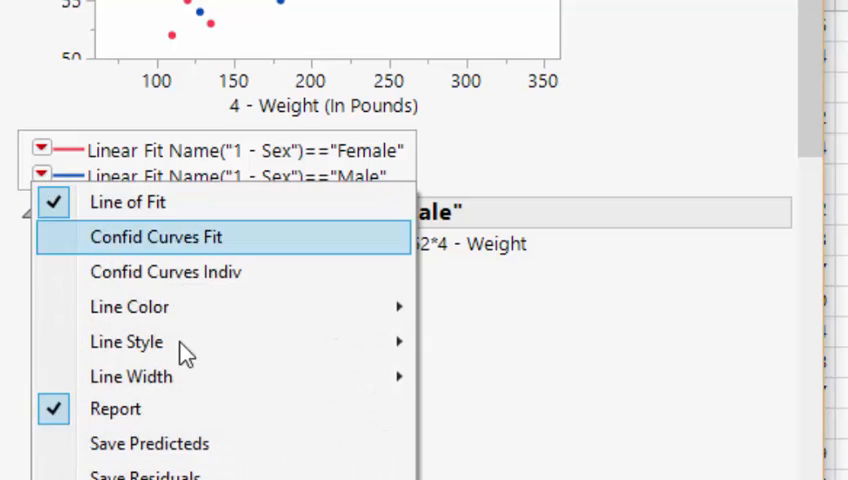
mouse_move(145, 475)
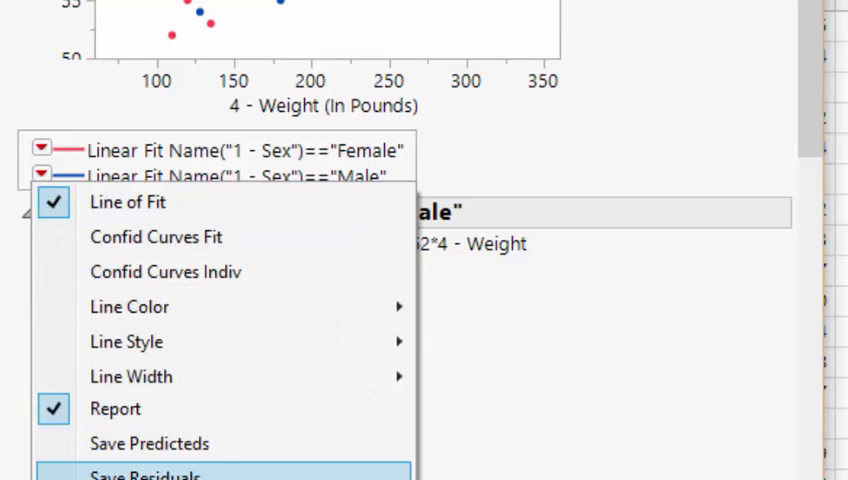
Add Plot Residuals to the Male linear fit to show its residual-by-predicted diagnostics.
left_click(145, 473)
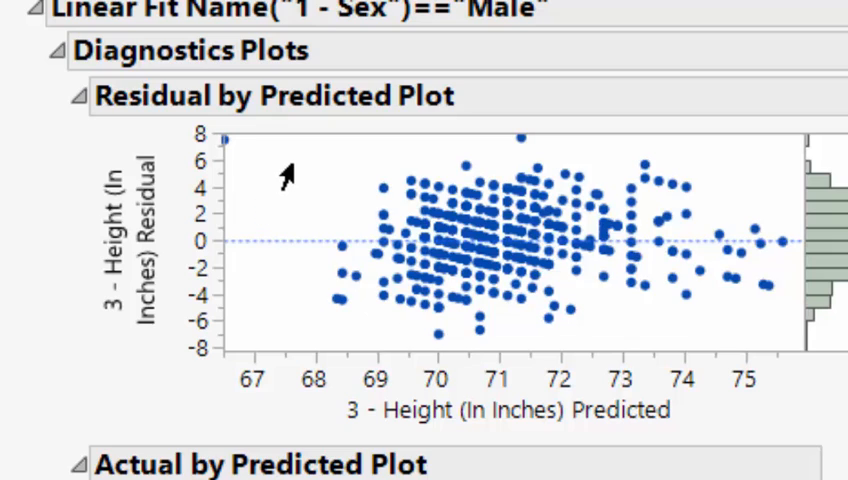
mouse_move(367, 343)
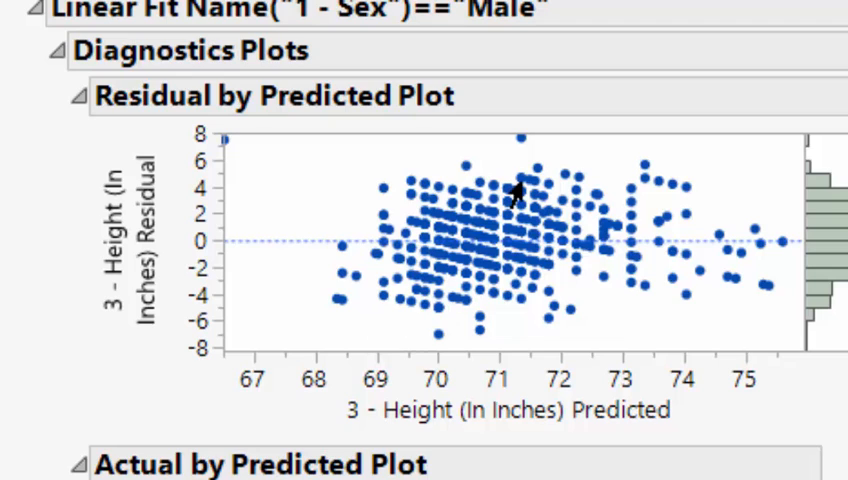
mouse_move(549, 256)
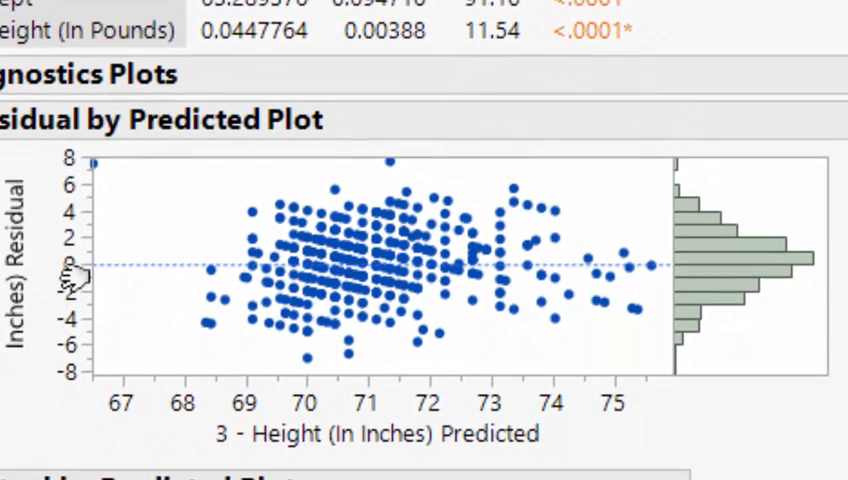
scroll("down", 3)
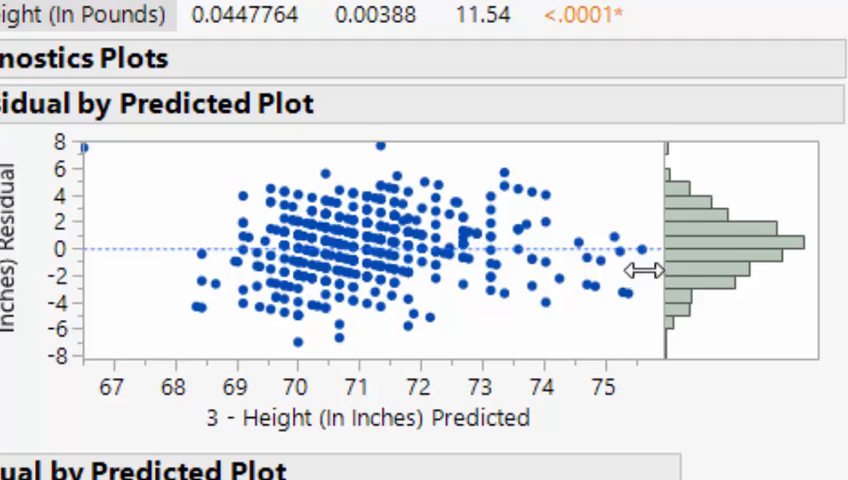
mouse_move(572, 190)
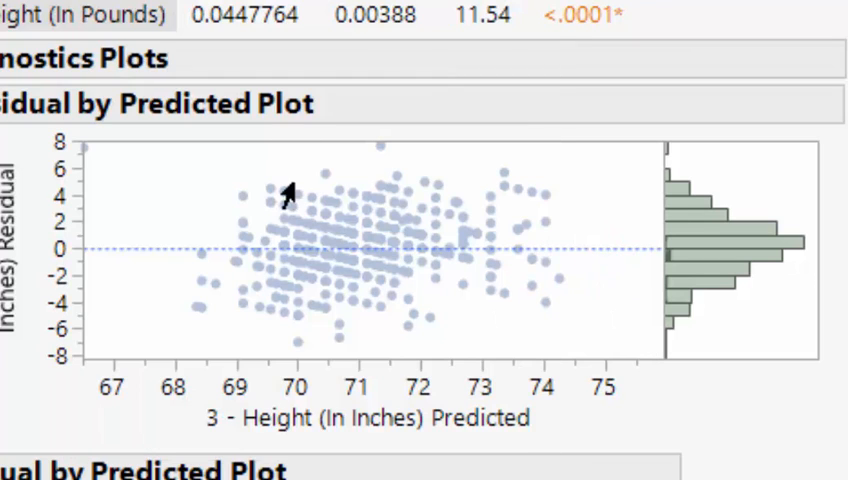
mouse_move(605, 258)
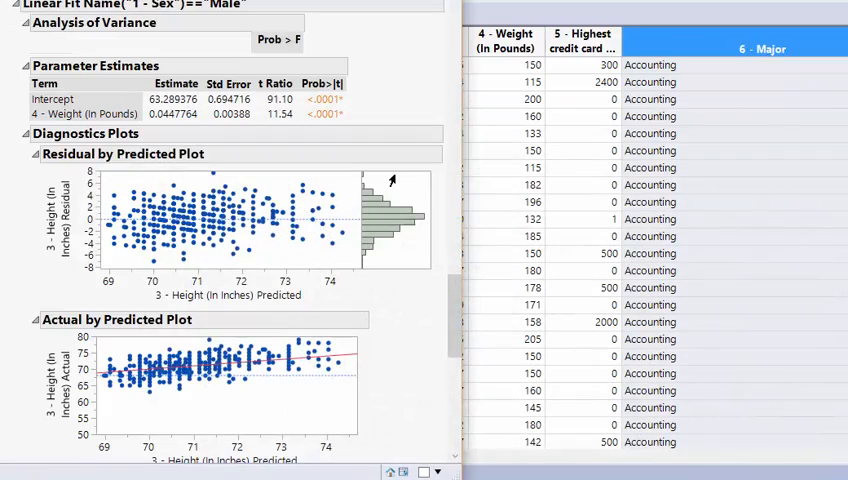
Select the five unusually short female outlier points on the height-by-weight scatter plot.
scroll("down", 3)
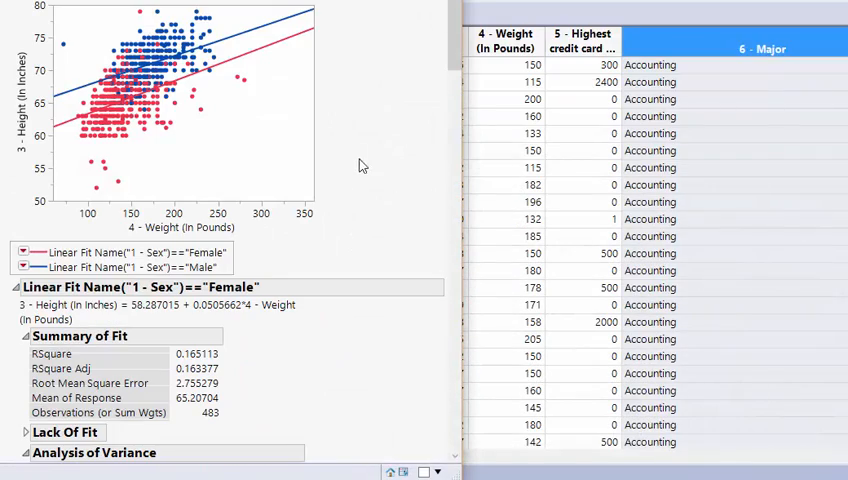
mouse_move(218, 140)
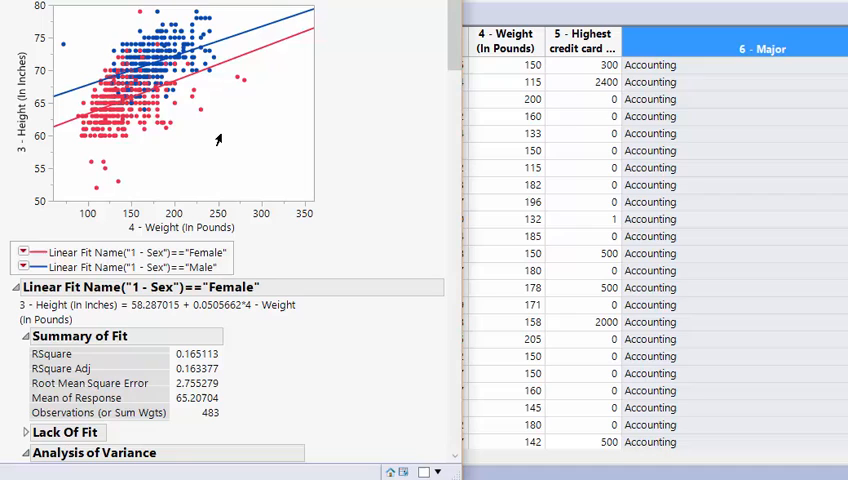
left_click_drag(75, 160, 132, 192)
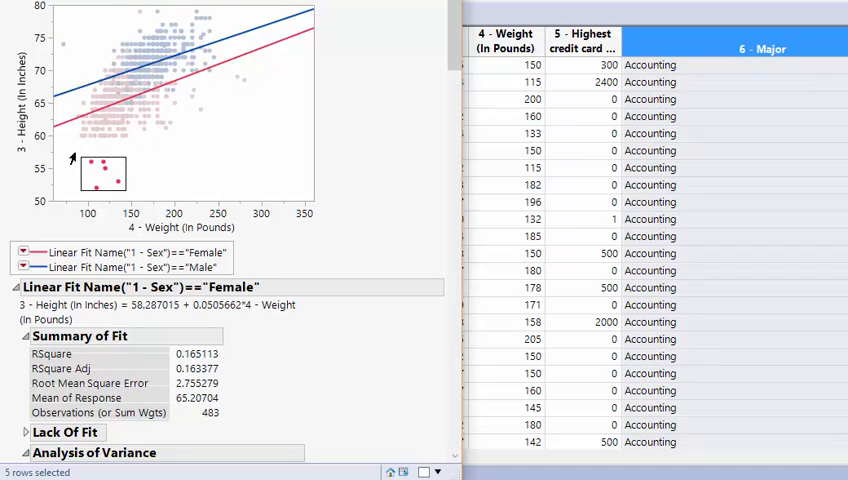